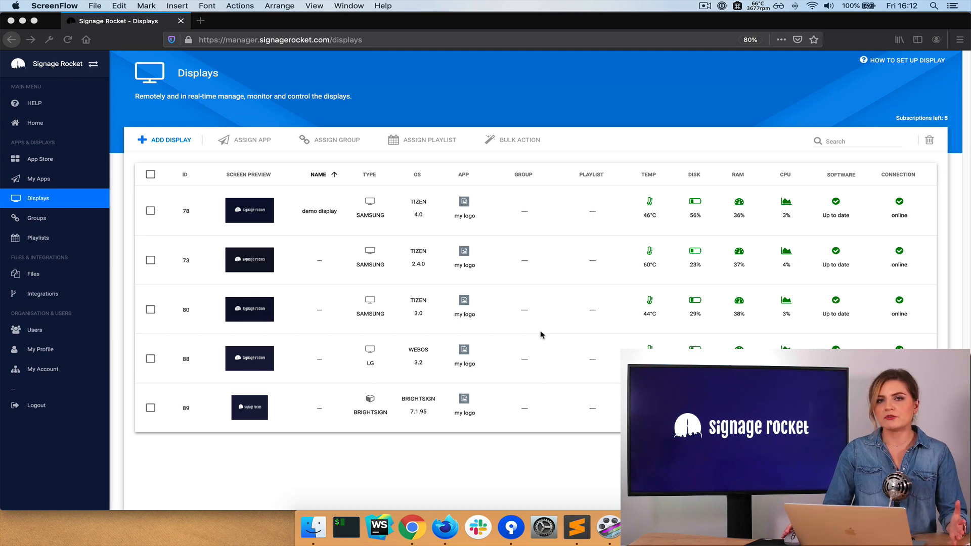
mouse_move(496, 336)
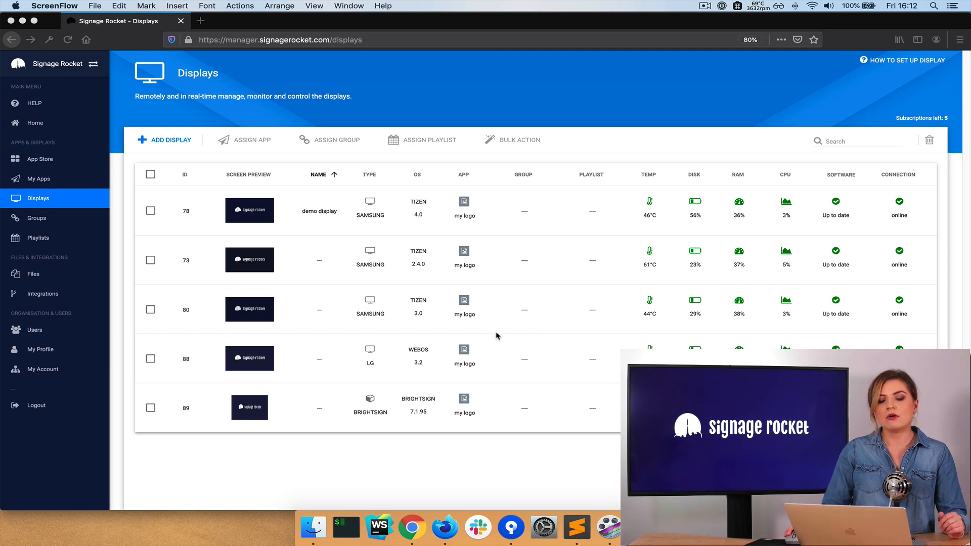
Step: Open the App Store and scroll down to the Custom Apps section
left_click(39, 158)
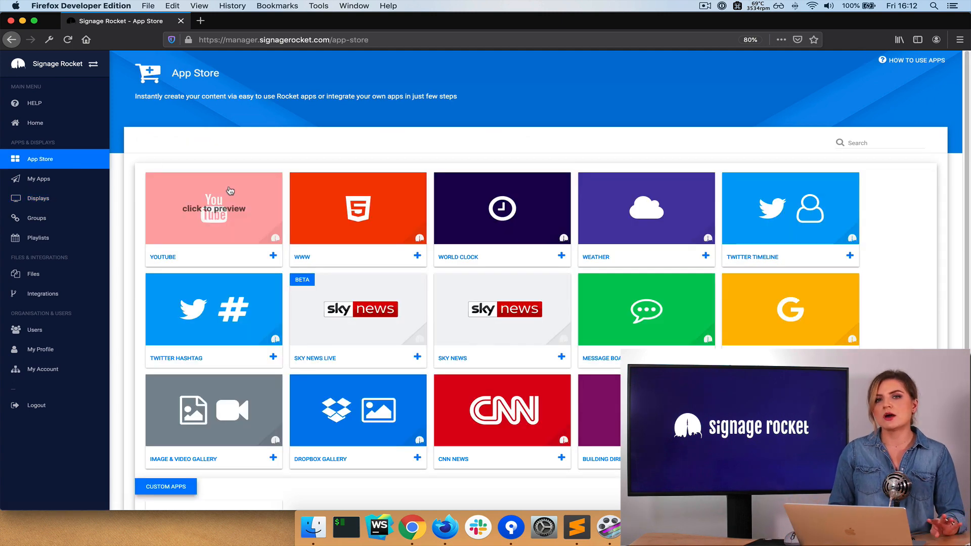
mouse_move(334, 175)
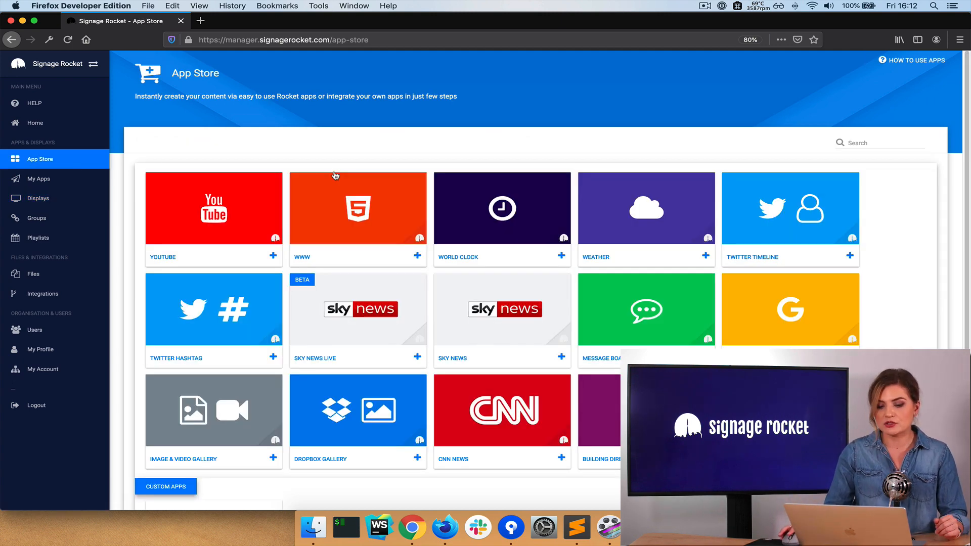
scroll("down", 3)
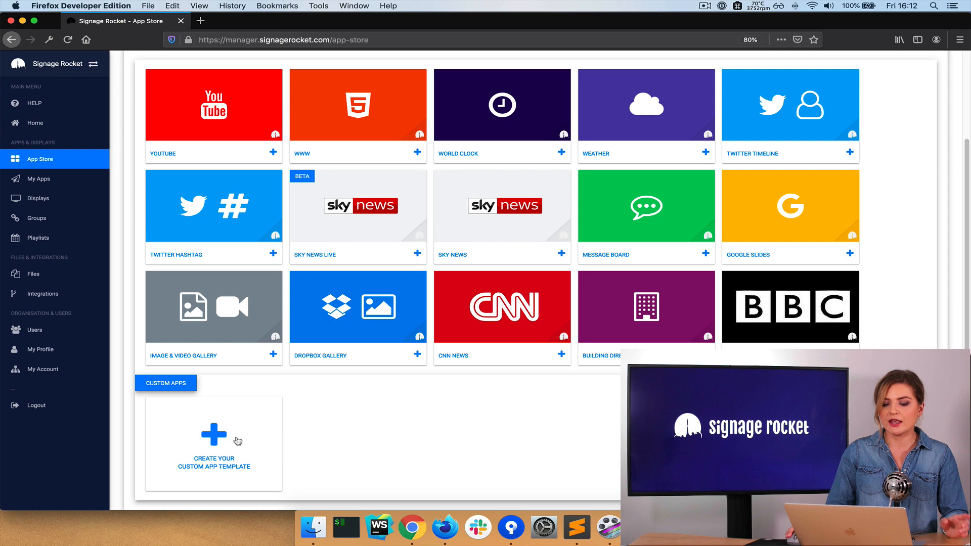
Step: Create a custom app template named 'my custom app template' with UPLOAD as its source, and save it
left_click(214, 439)
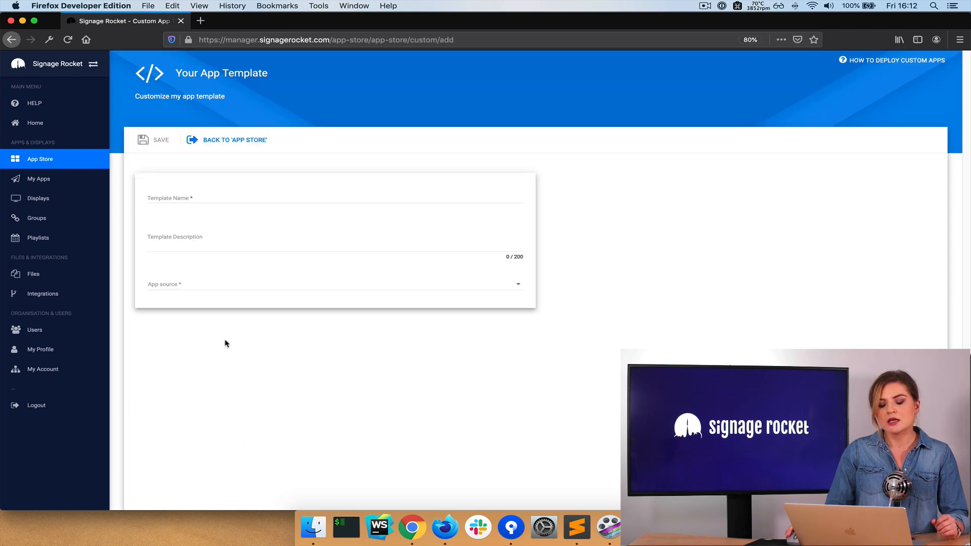
left_click(334, 201)
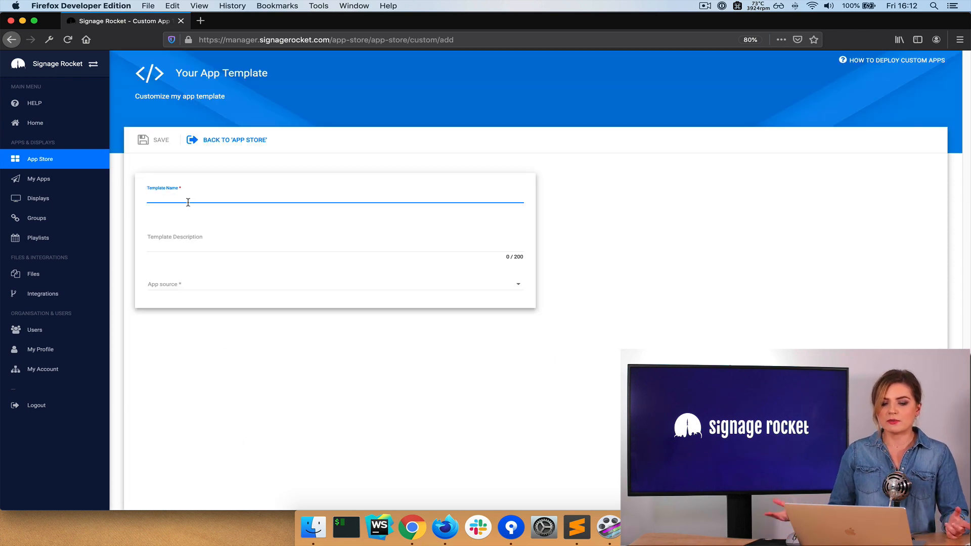
type("my custom app tem")
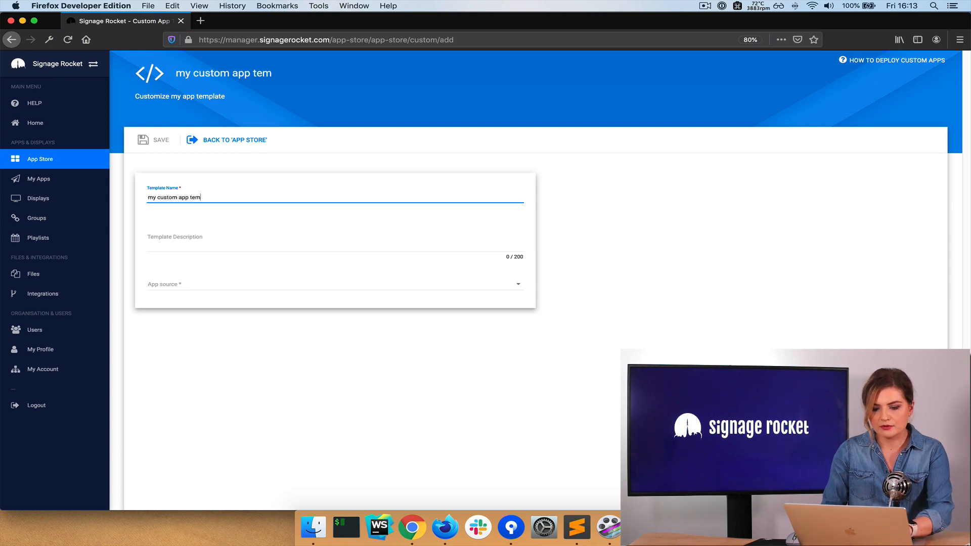
type("plate")
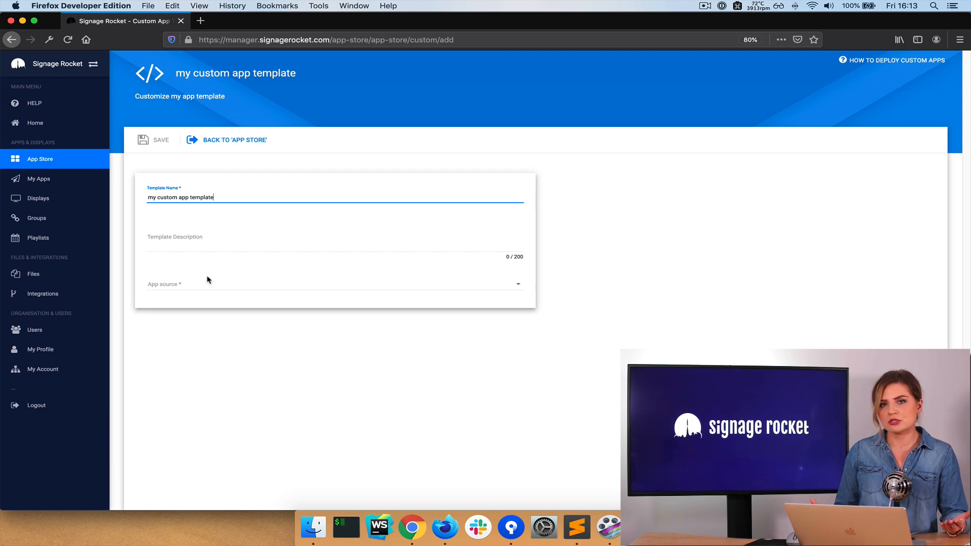
left_click(334, 284)
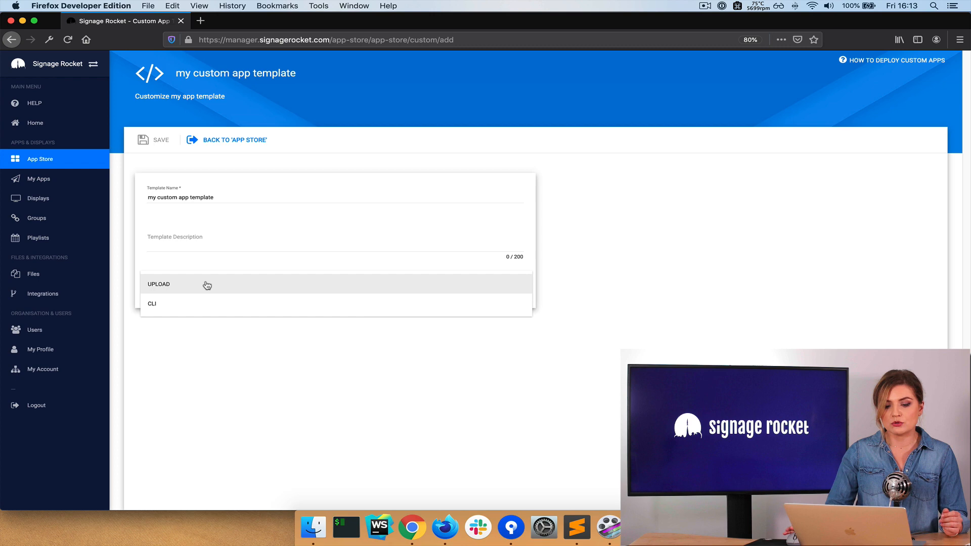
left_click(159, 284)
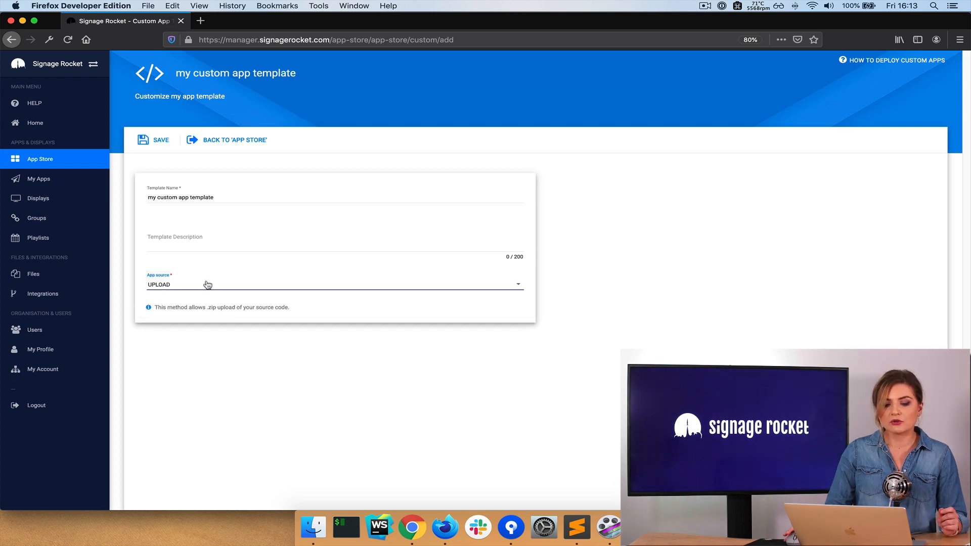
left_click(160, 139)
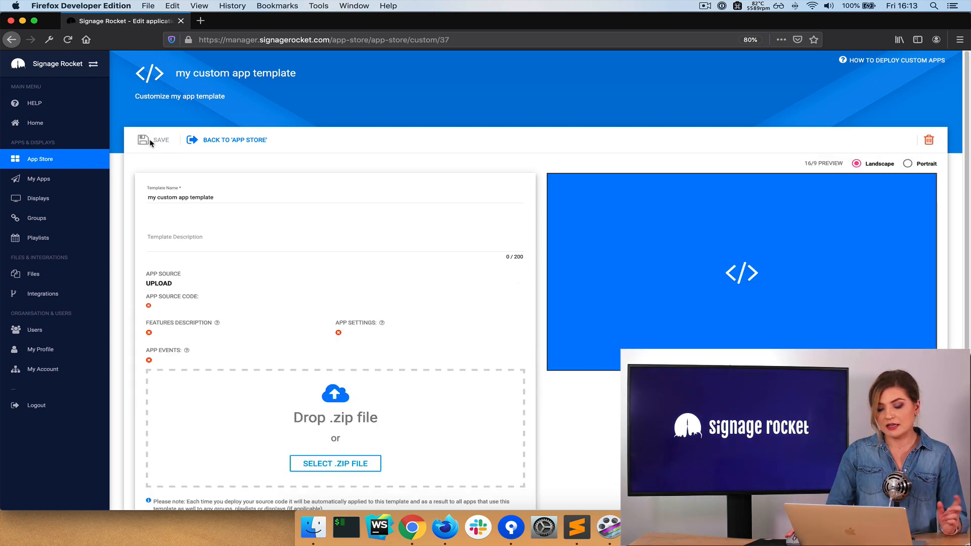
scroll("down", 3)
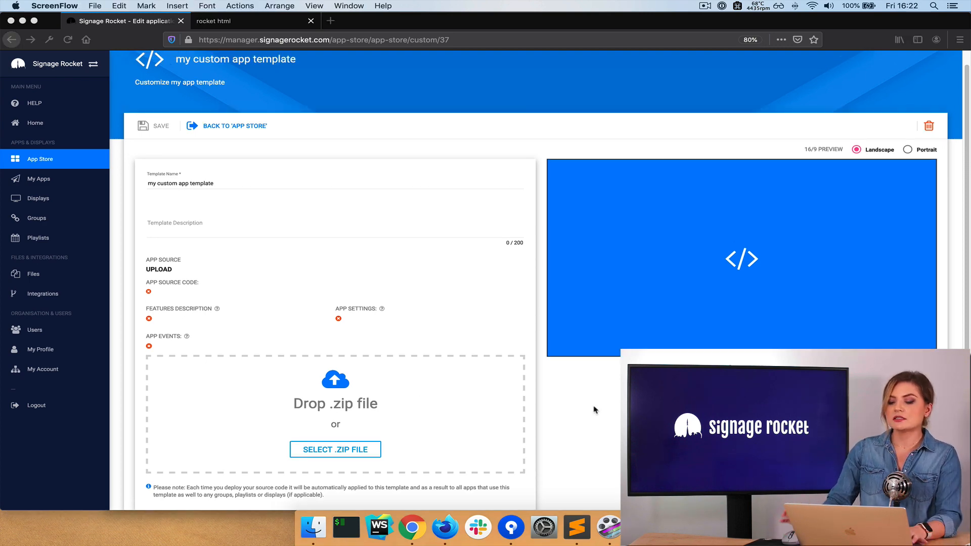
mouse_move(598, 510)
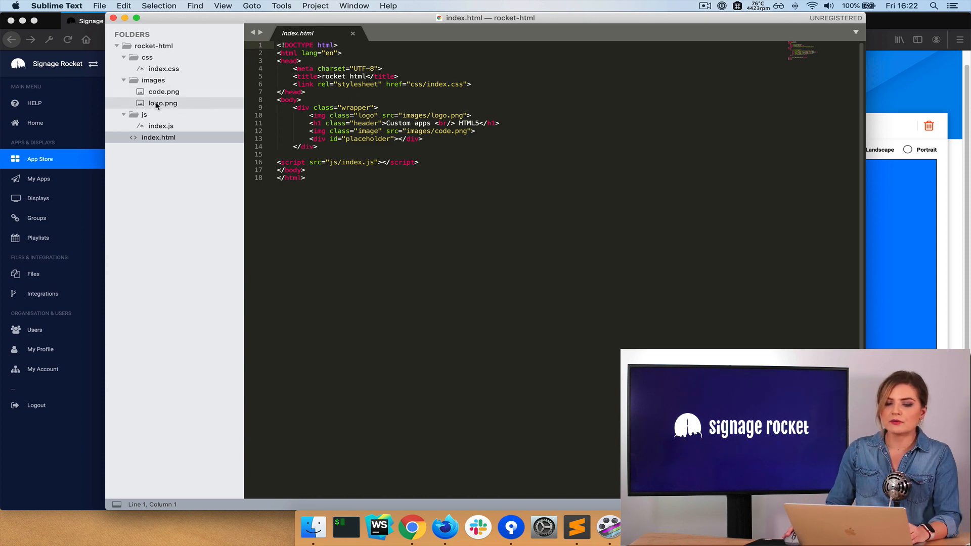
Step: Review js/index.js in Sublime Text and preview the rocket html page in the browser
left_click(161, 126)
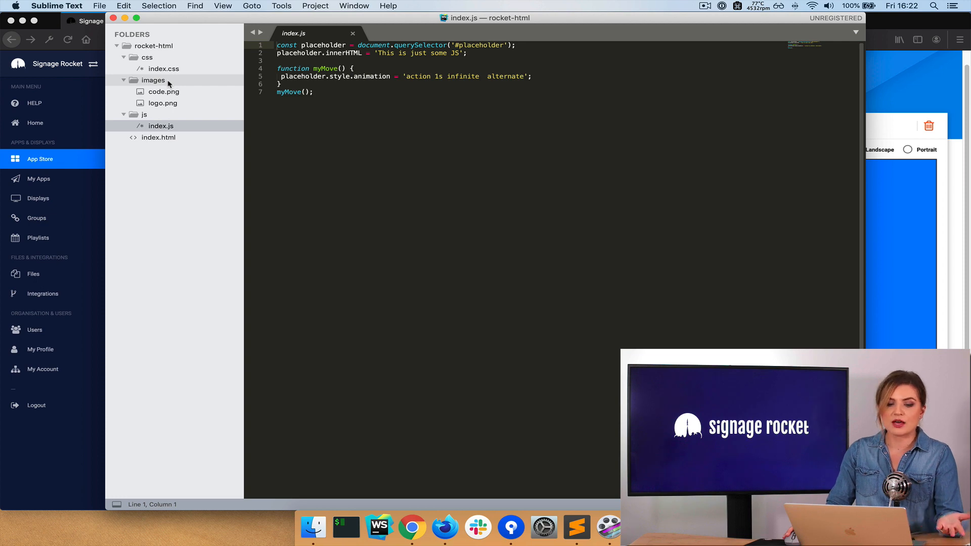
left_click(163, 68)
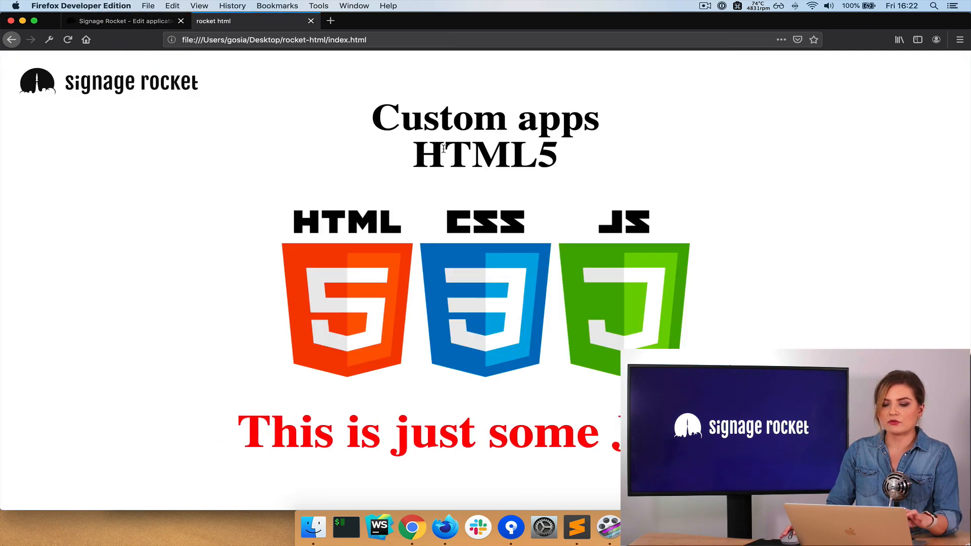
mouse_move(634, 342)
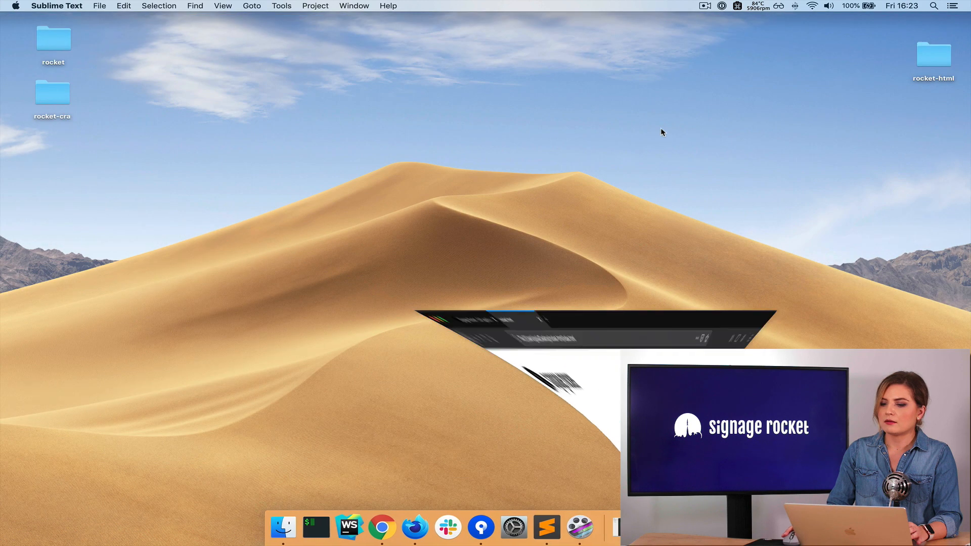
Step: Compress the rocket-html folder into a zip and return to the template upload page in Firefox
right_click(933, 56)
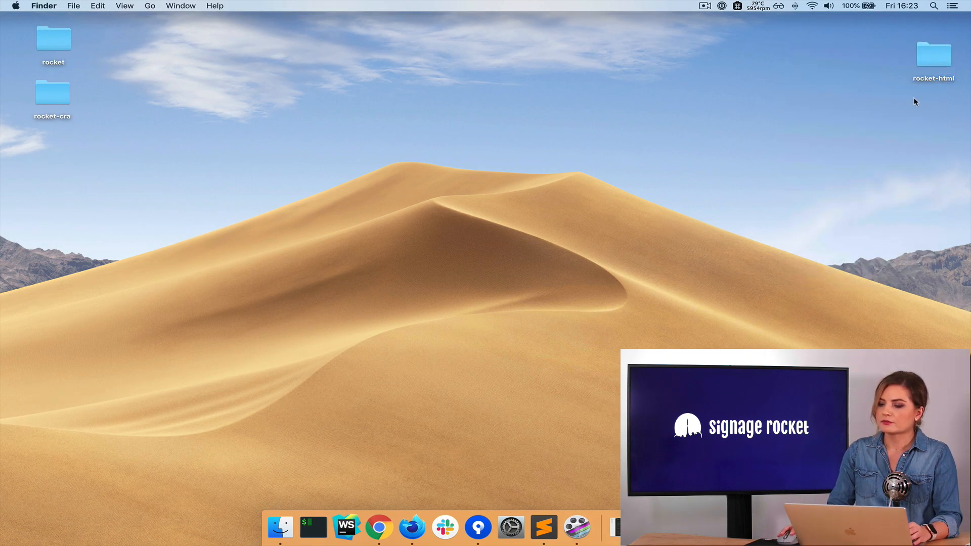
left_click(414, 527)
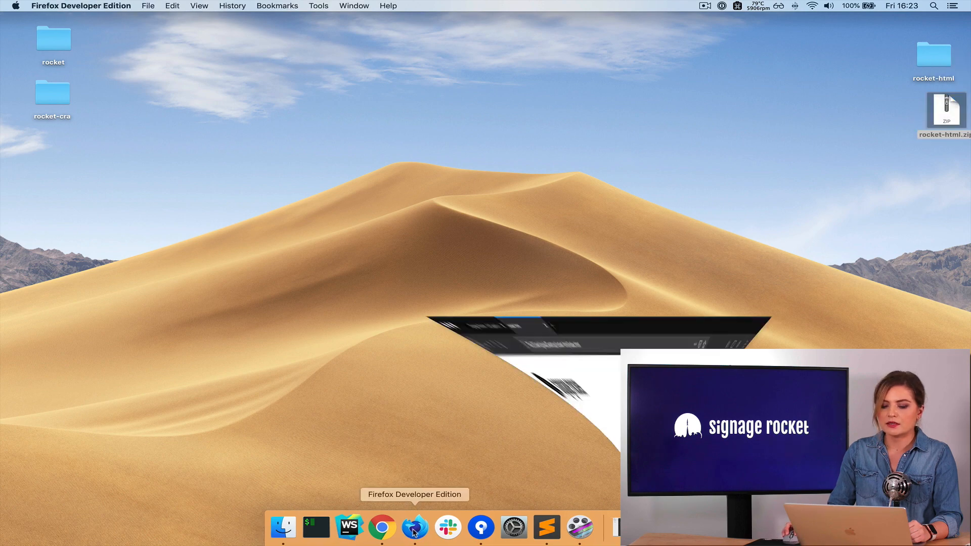
left_click(414, 528)
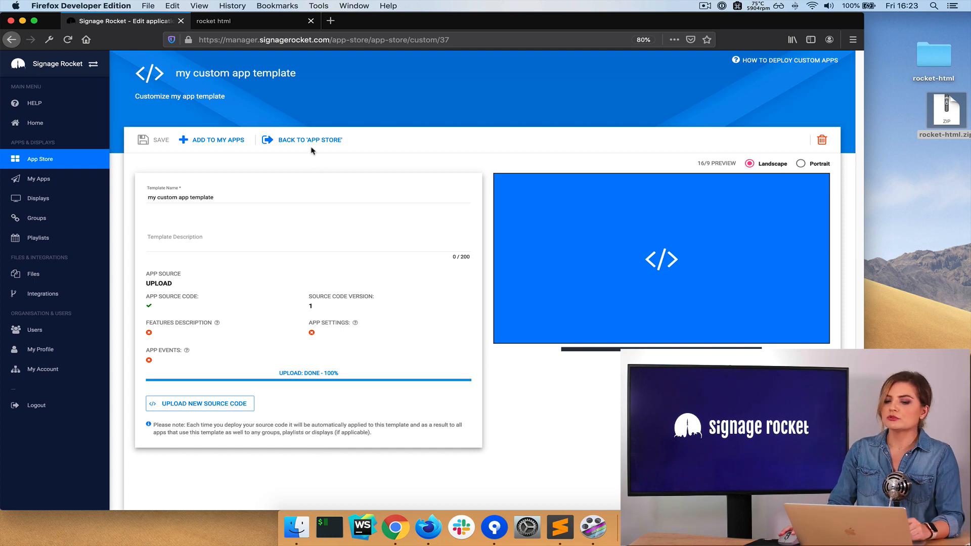
Step: Add My Custom App Template as a new app and name it 'my custom app'
left_click(308, 140)
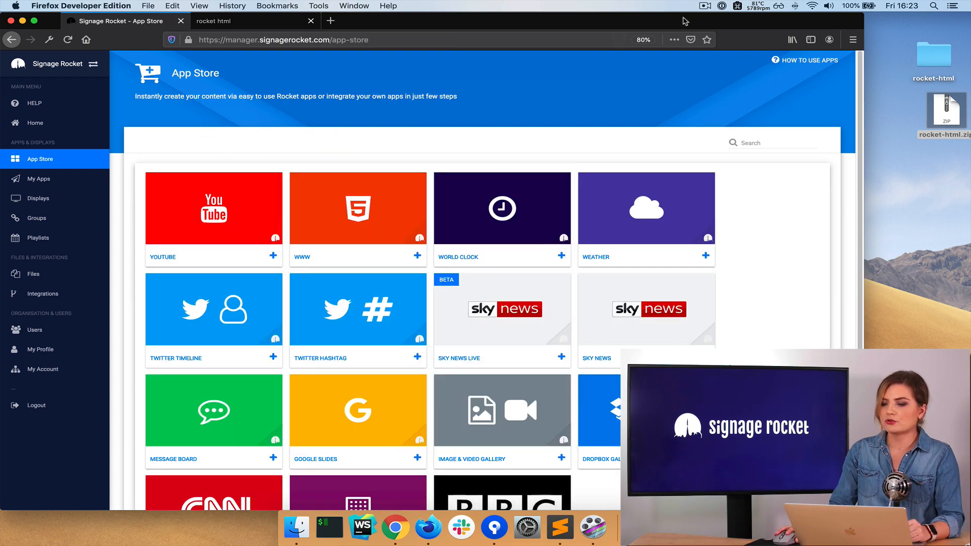
scroll("down", 3)
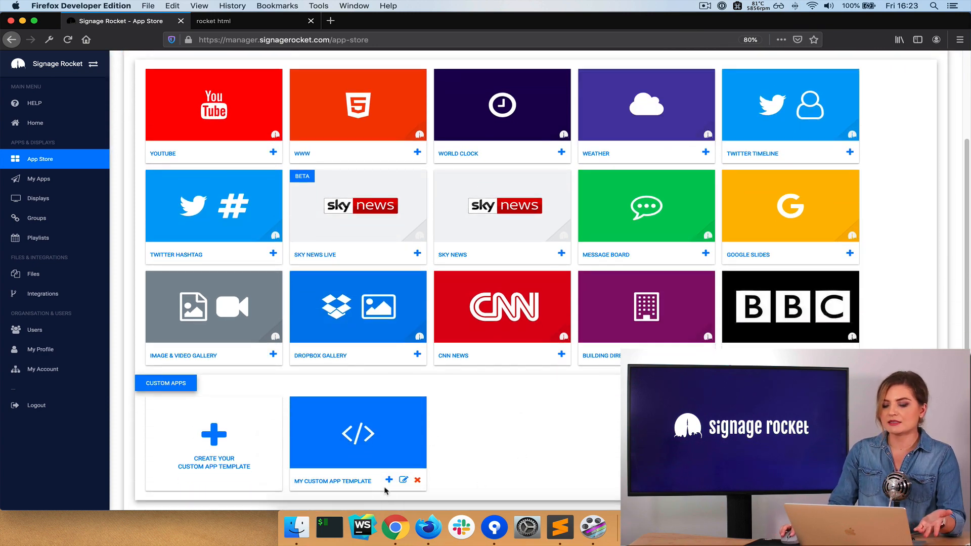
scroll("up", 3)
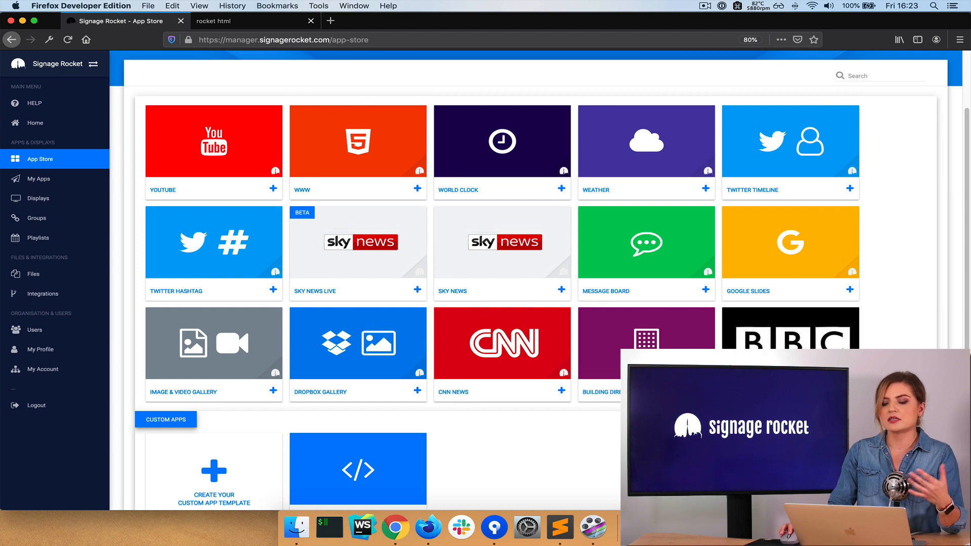
scroll("down", 3)
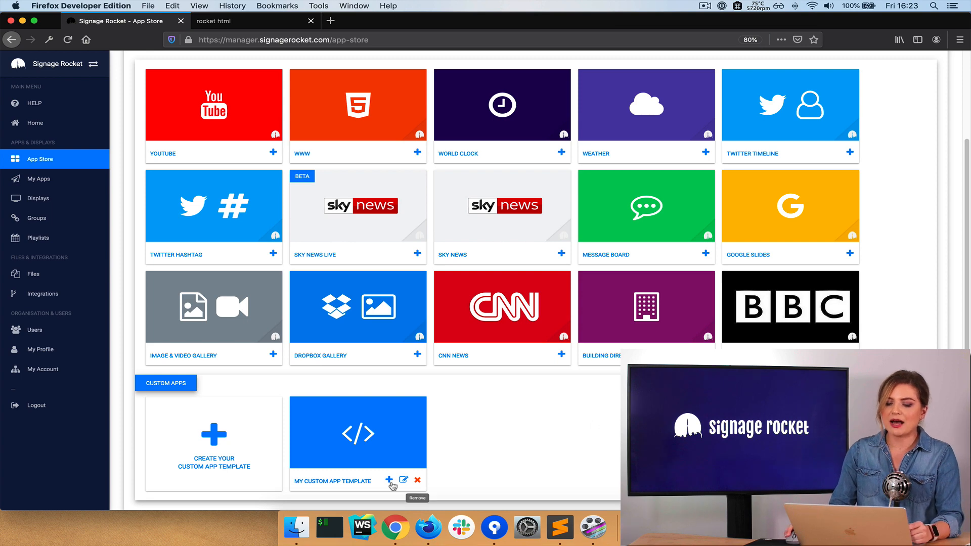
left_click(389, 479)
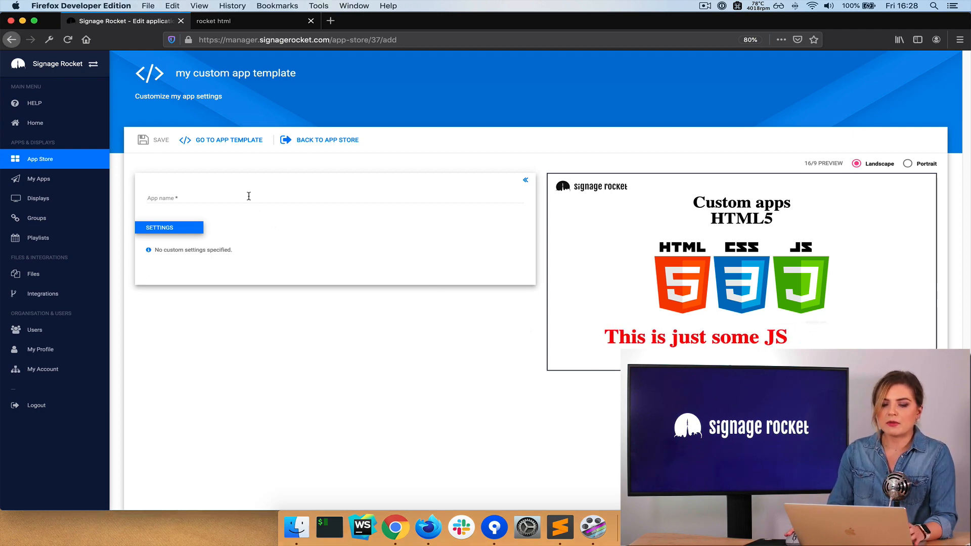
type("my c")
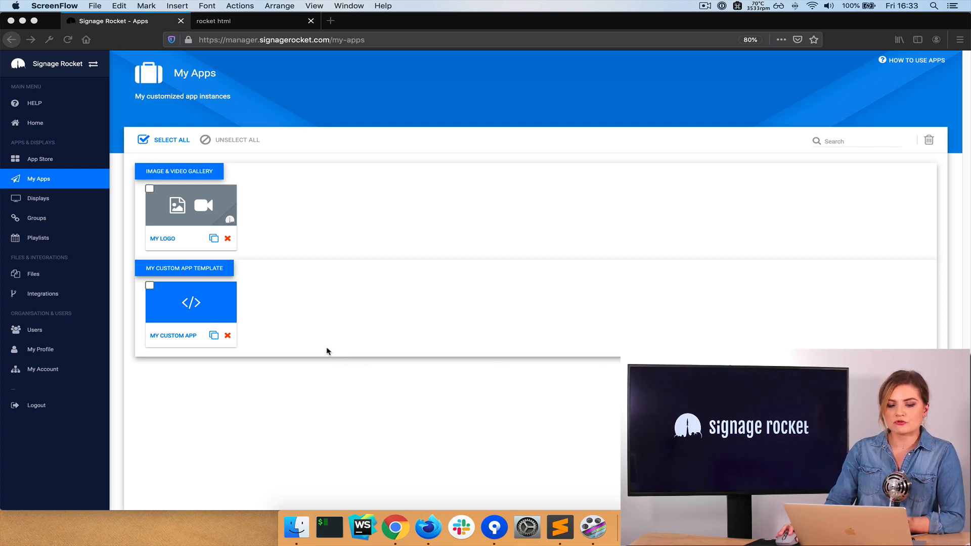
Step: Assign My Custom App to all displays, then view the rocket html local preview
left_click(38, 198)
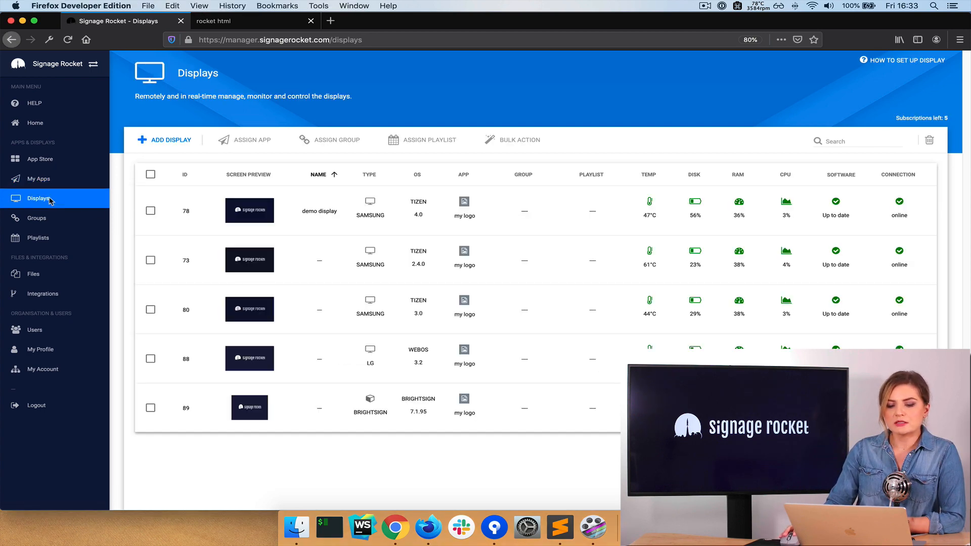
left_click(149, 174)
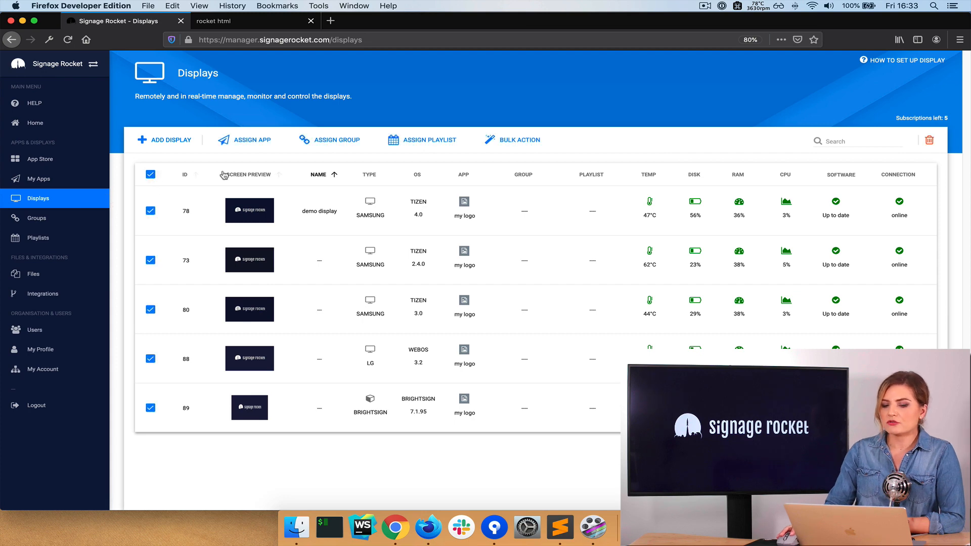
mouse_move(238, 158)
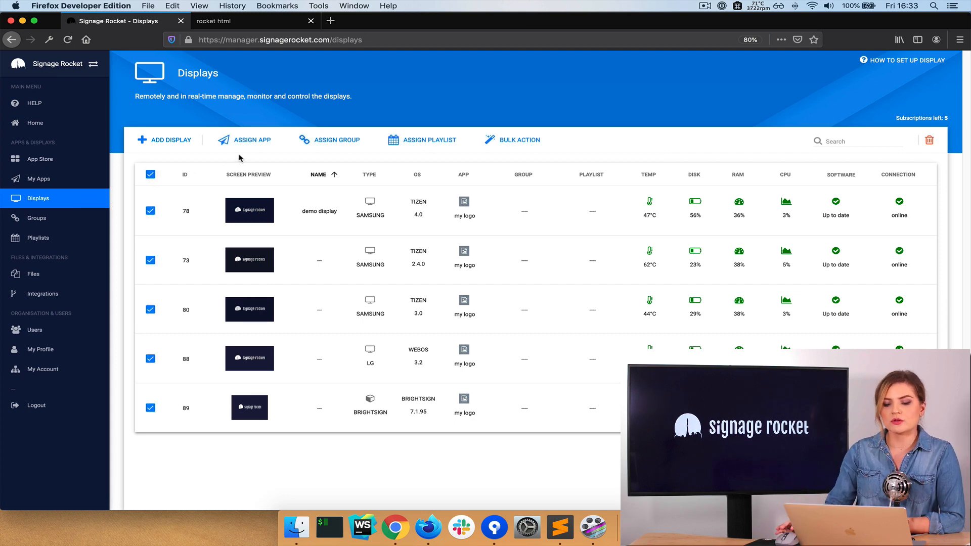
left_click(272, 188)
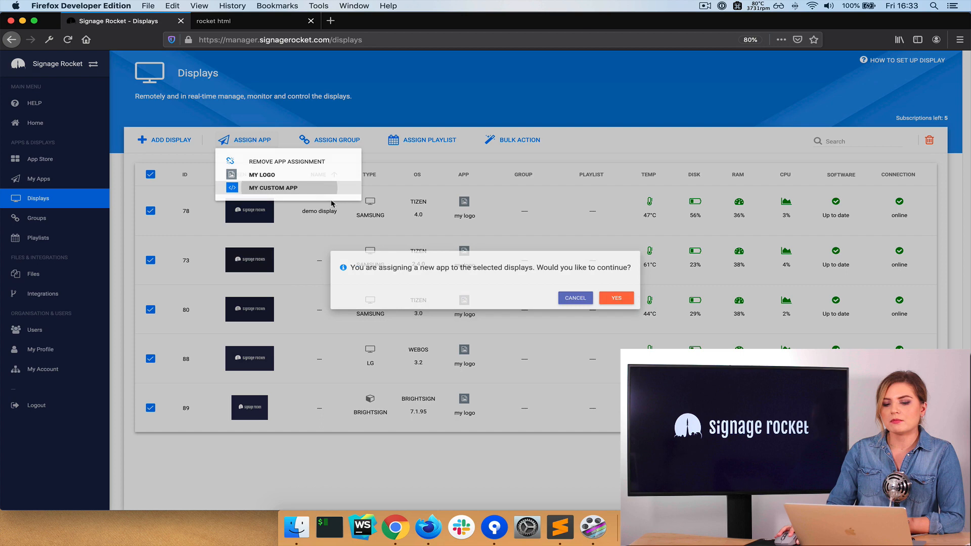
left_click(615, 298)
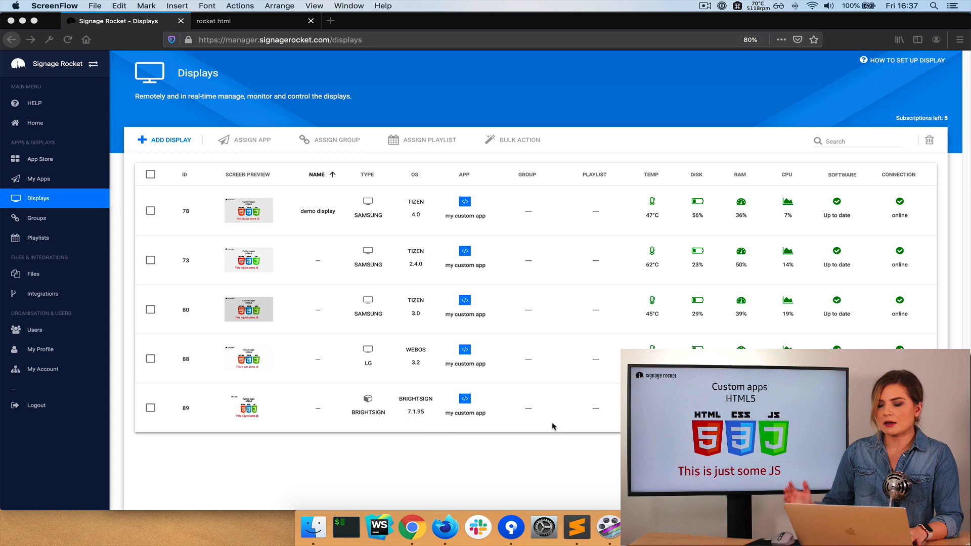
left_click(576, 528)
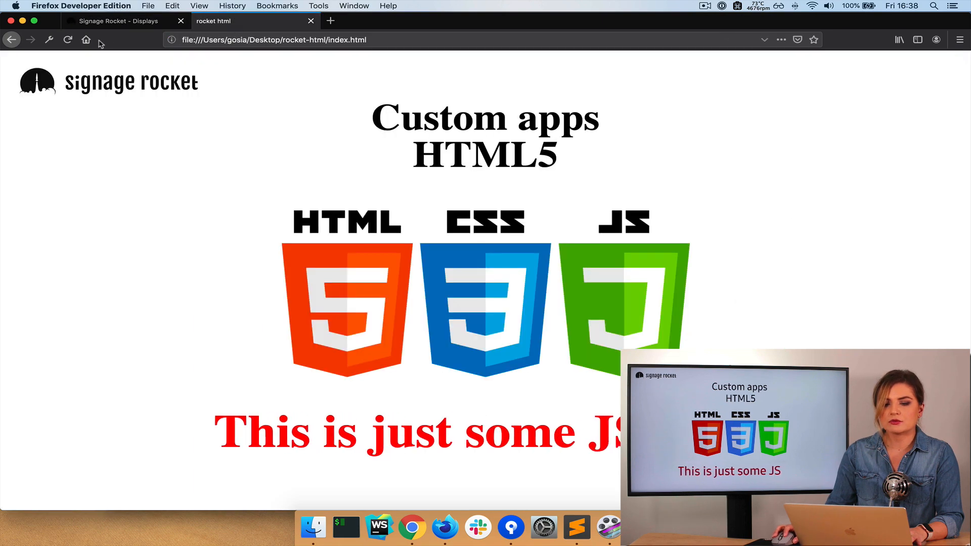
Step: Comment out index.html's img tags, recompress rocket-html, and check the text-only preview
left_click(67, 39)
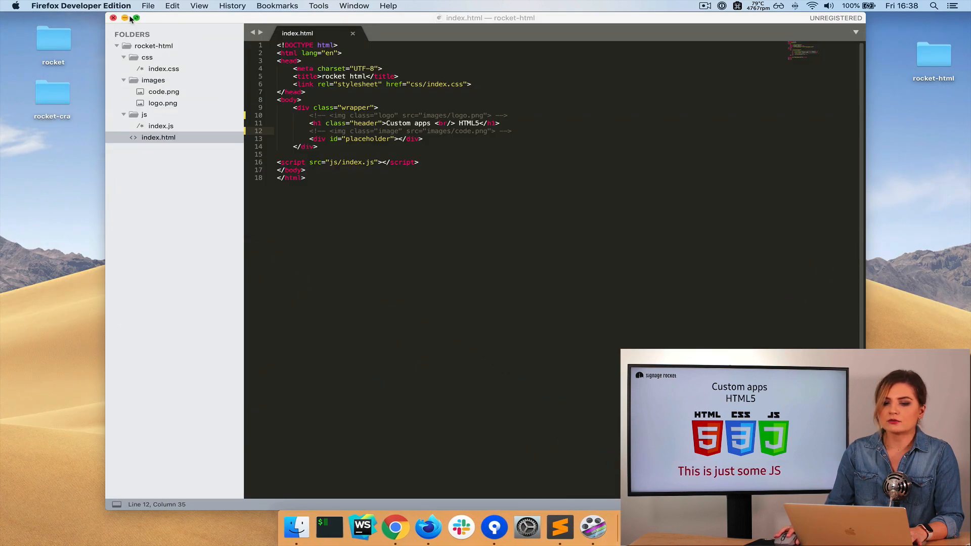
right_click(934, 53)
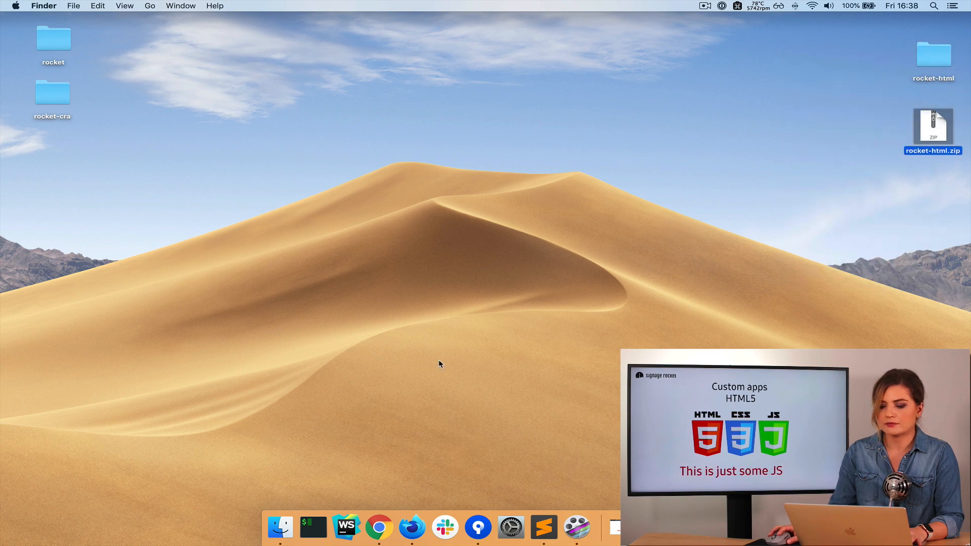
left_click(428, 527)
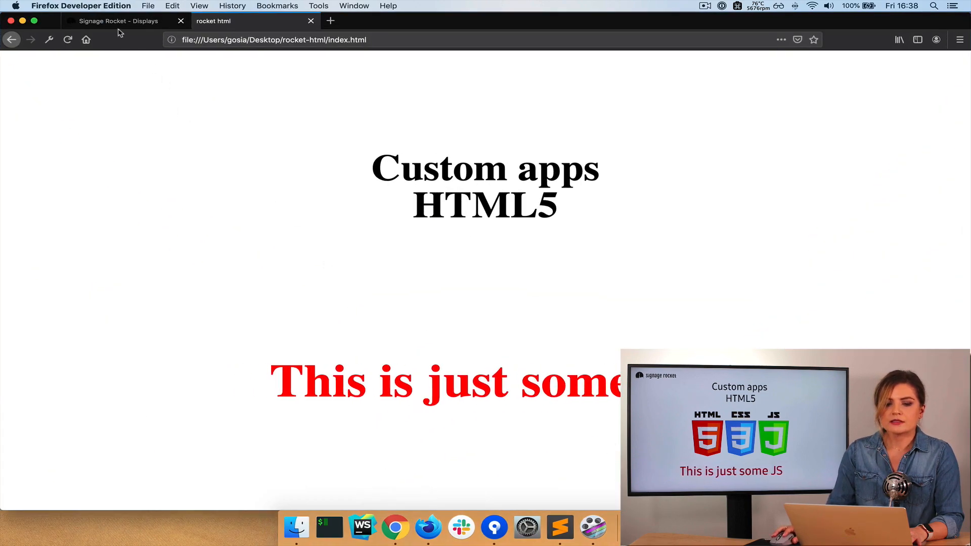
left_click(114, 20)
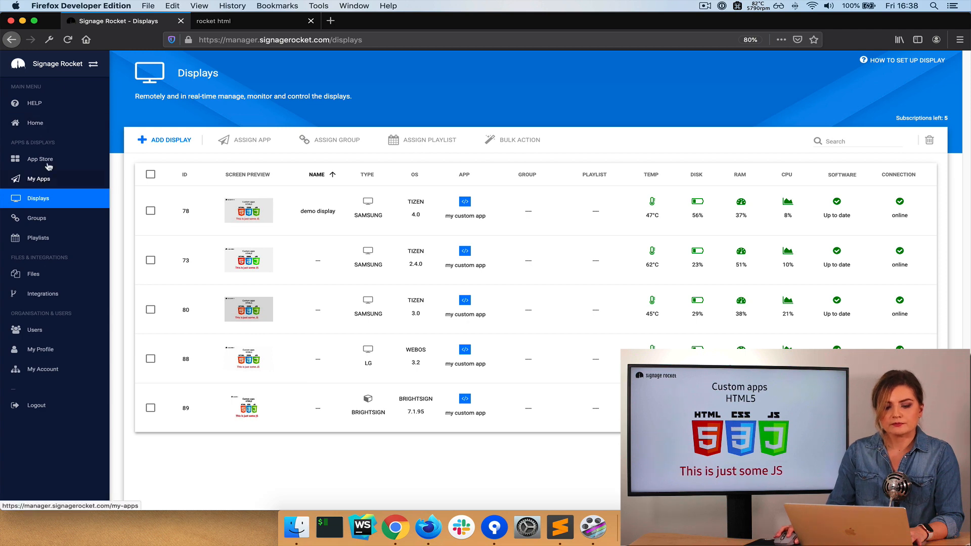
Step: Upload new source code for My Custom App Template and confirm replacing the old version
left_click(40, 158)
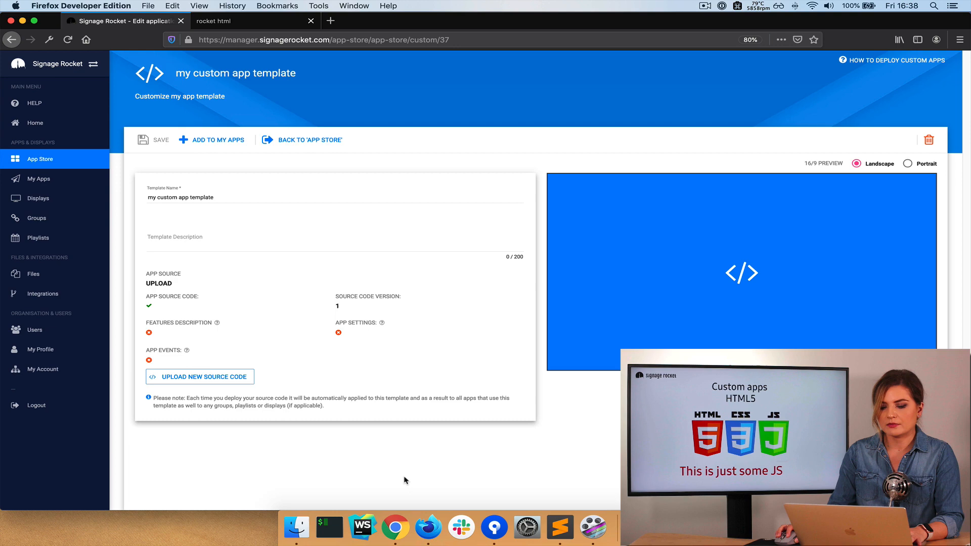
left_click(200, 376)
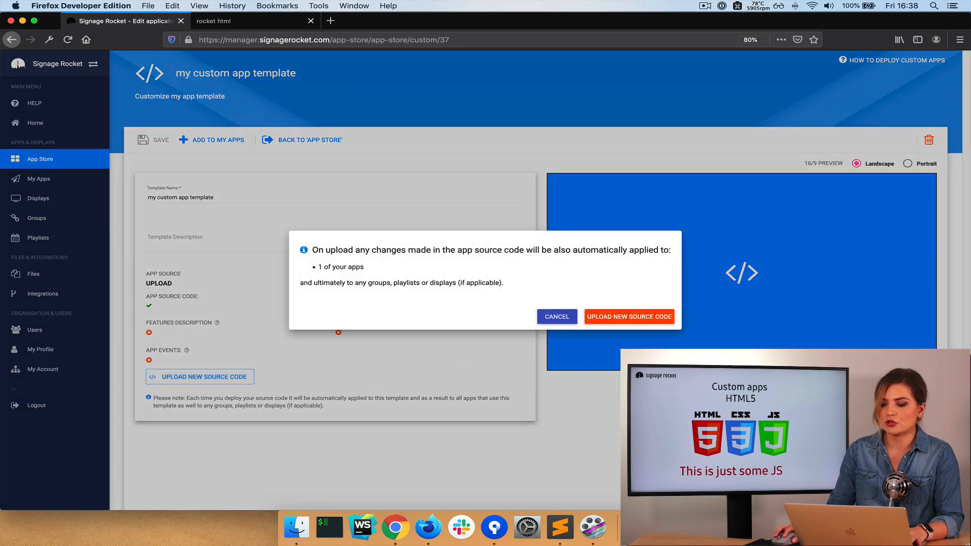
left_click(628, 317)
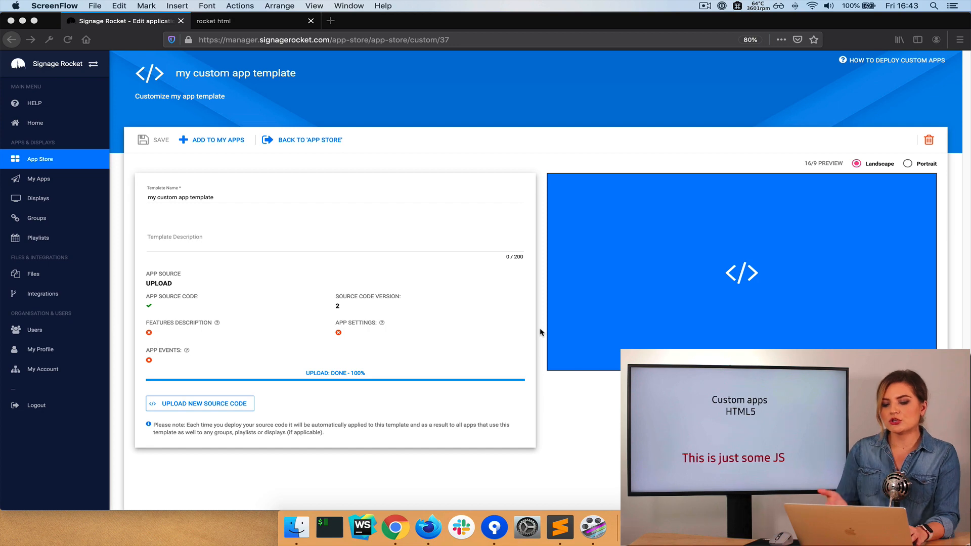
mouse_move(458, 314)
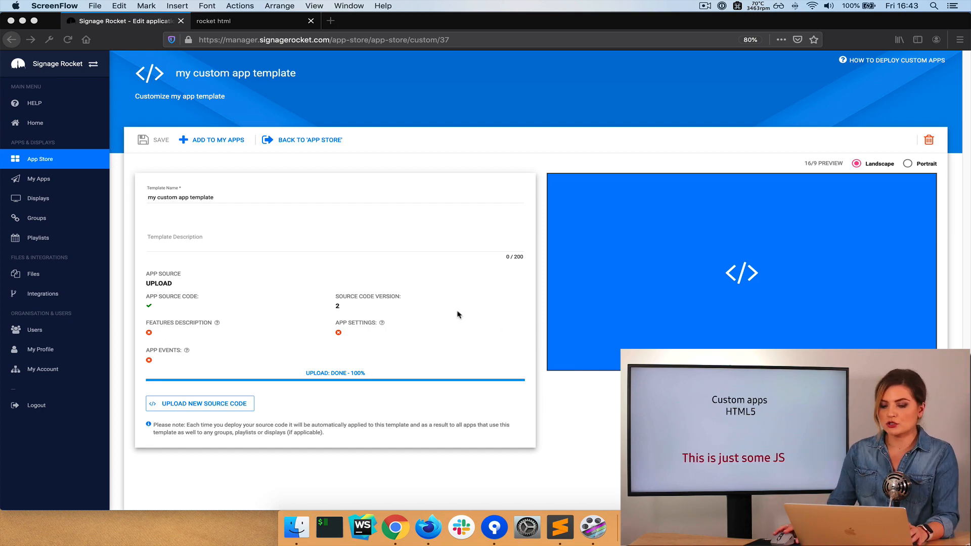